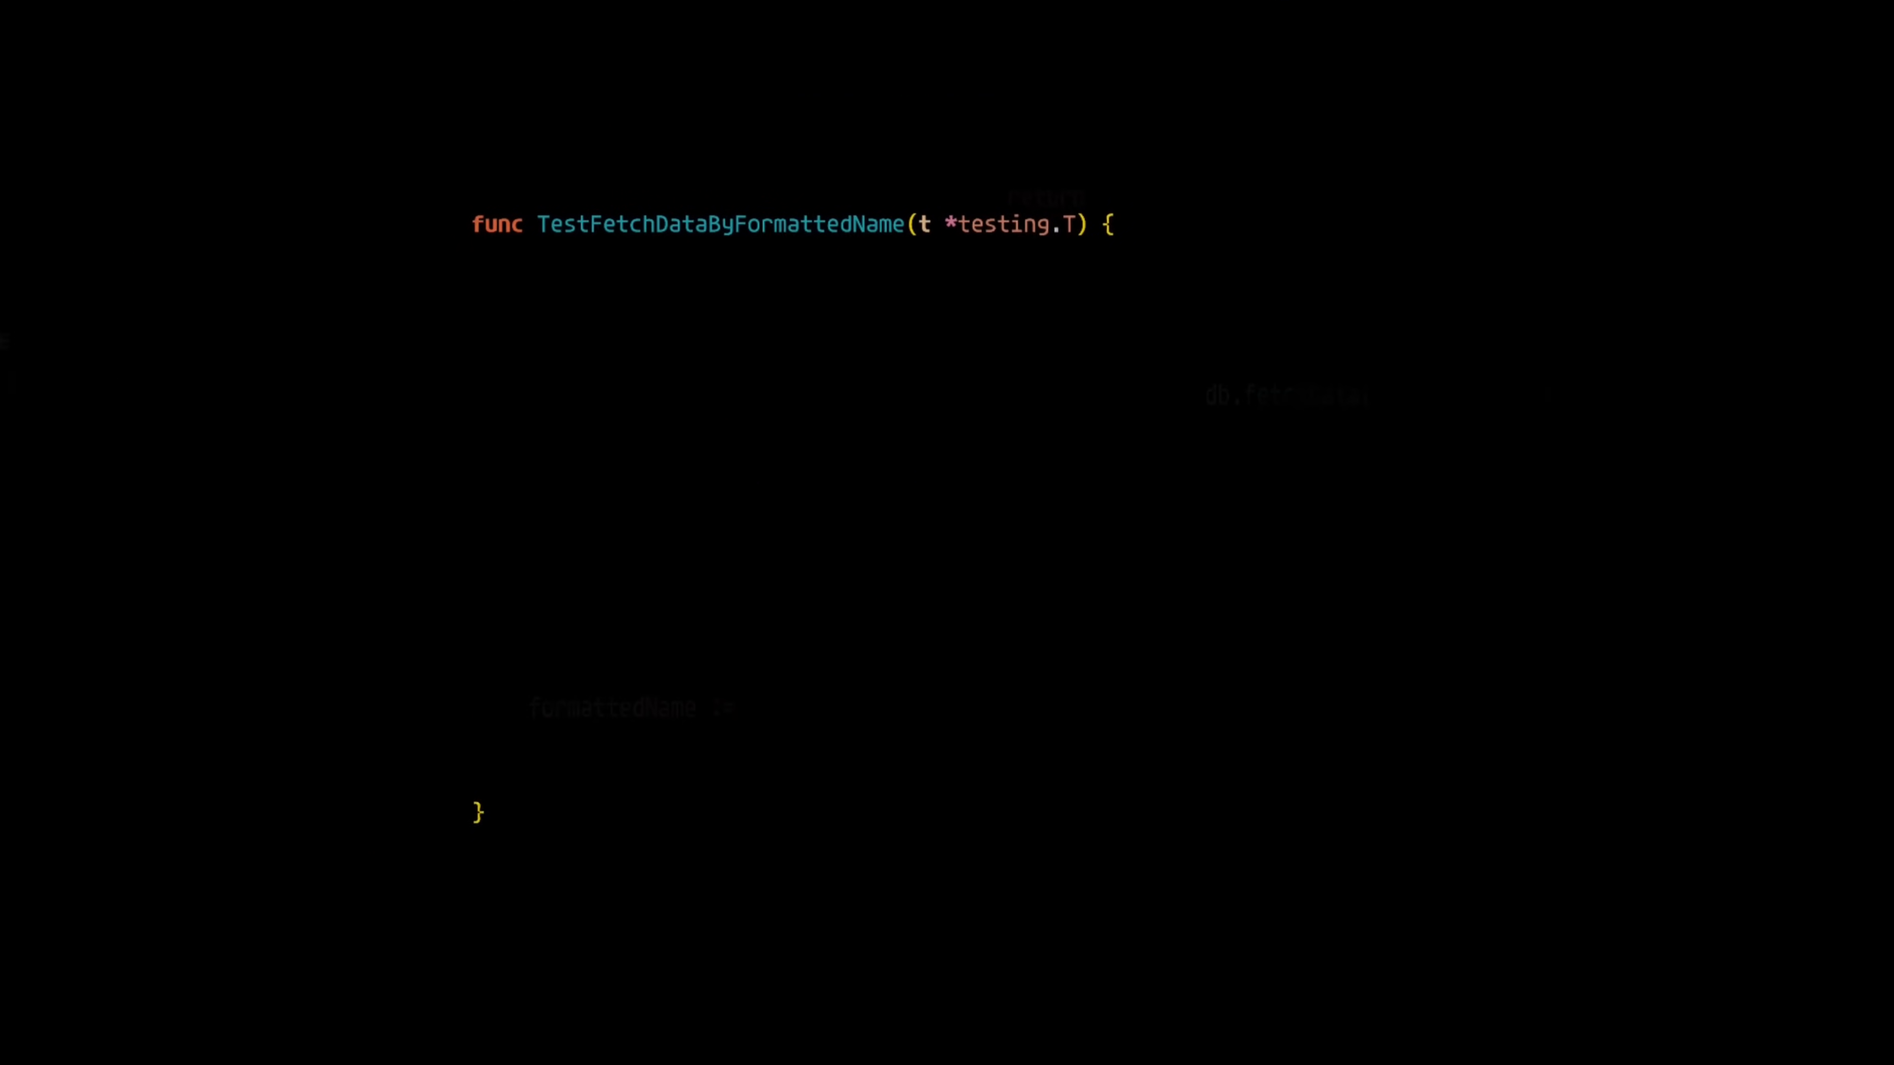
text(dbMock := NewMockDatabaseService())
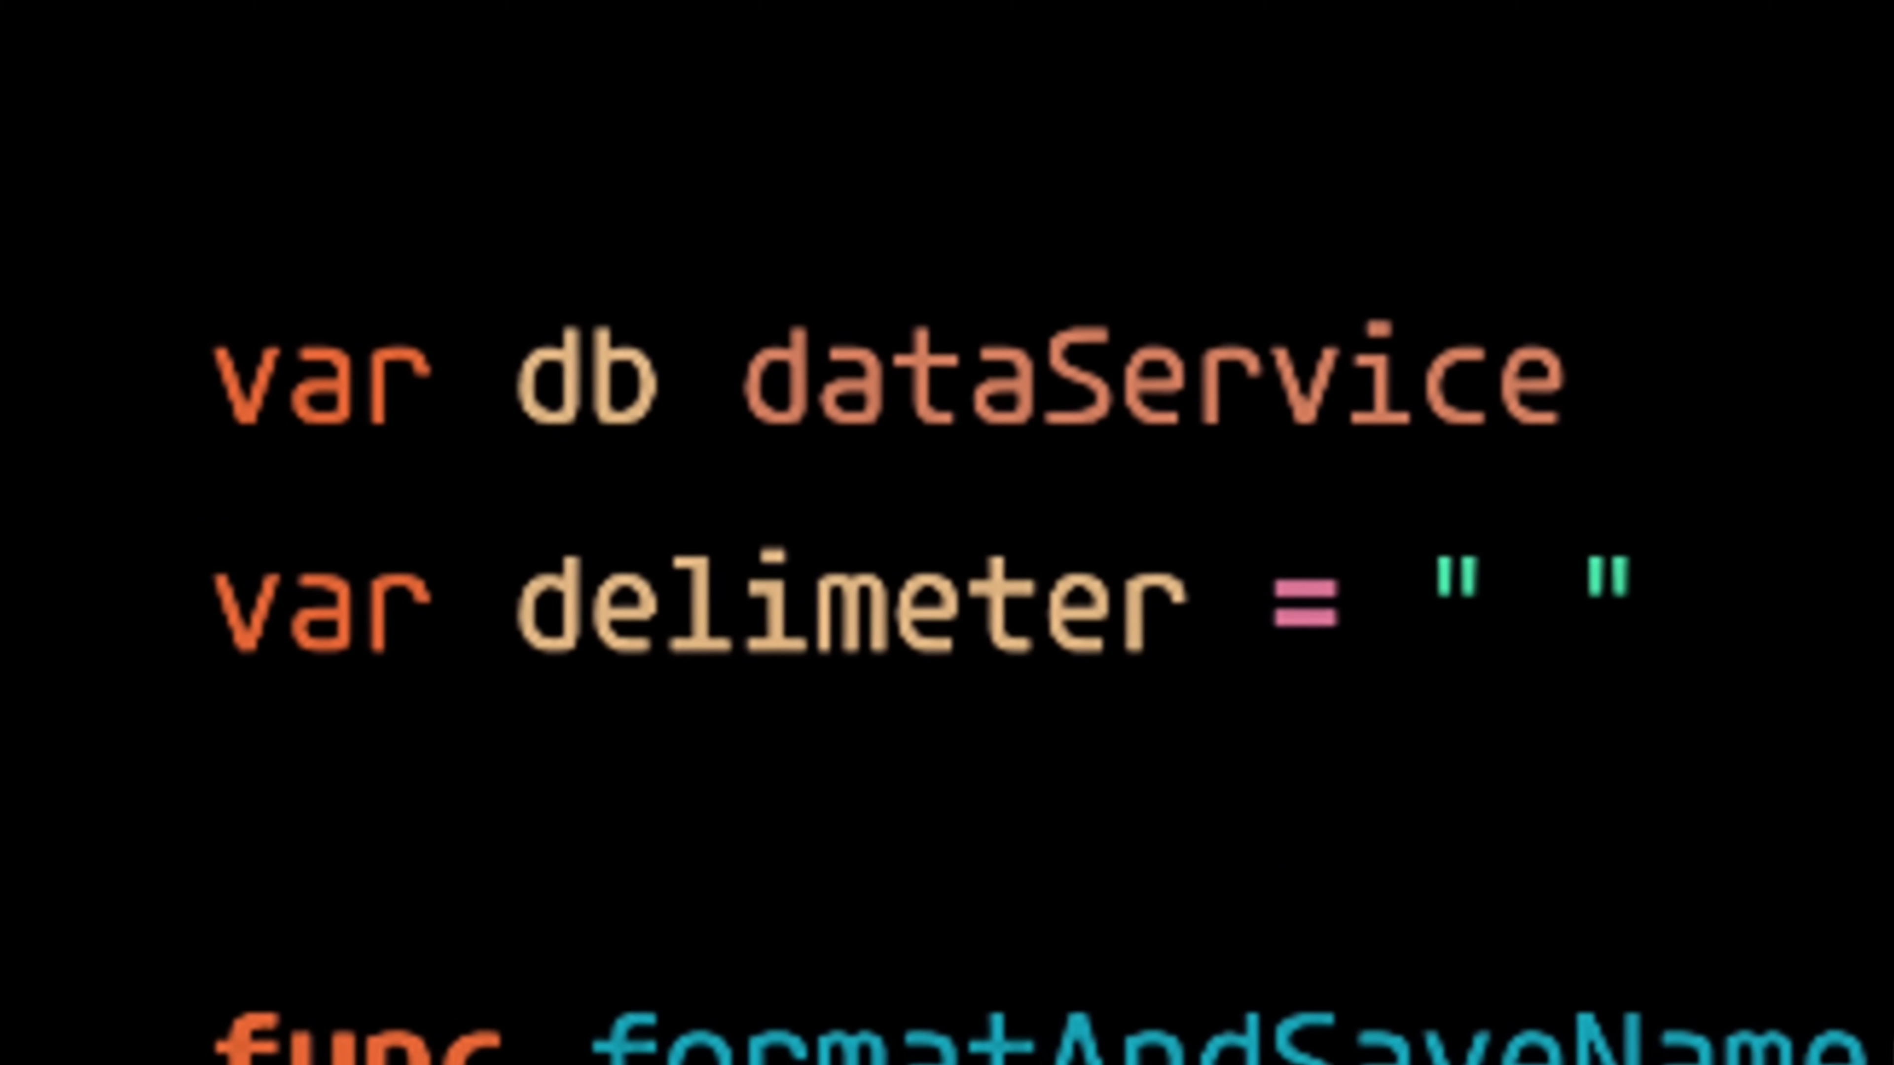
text(_")
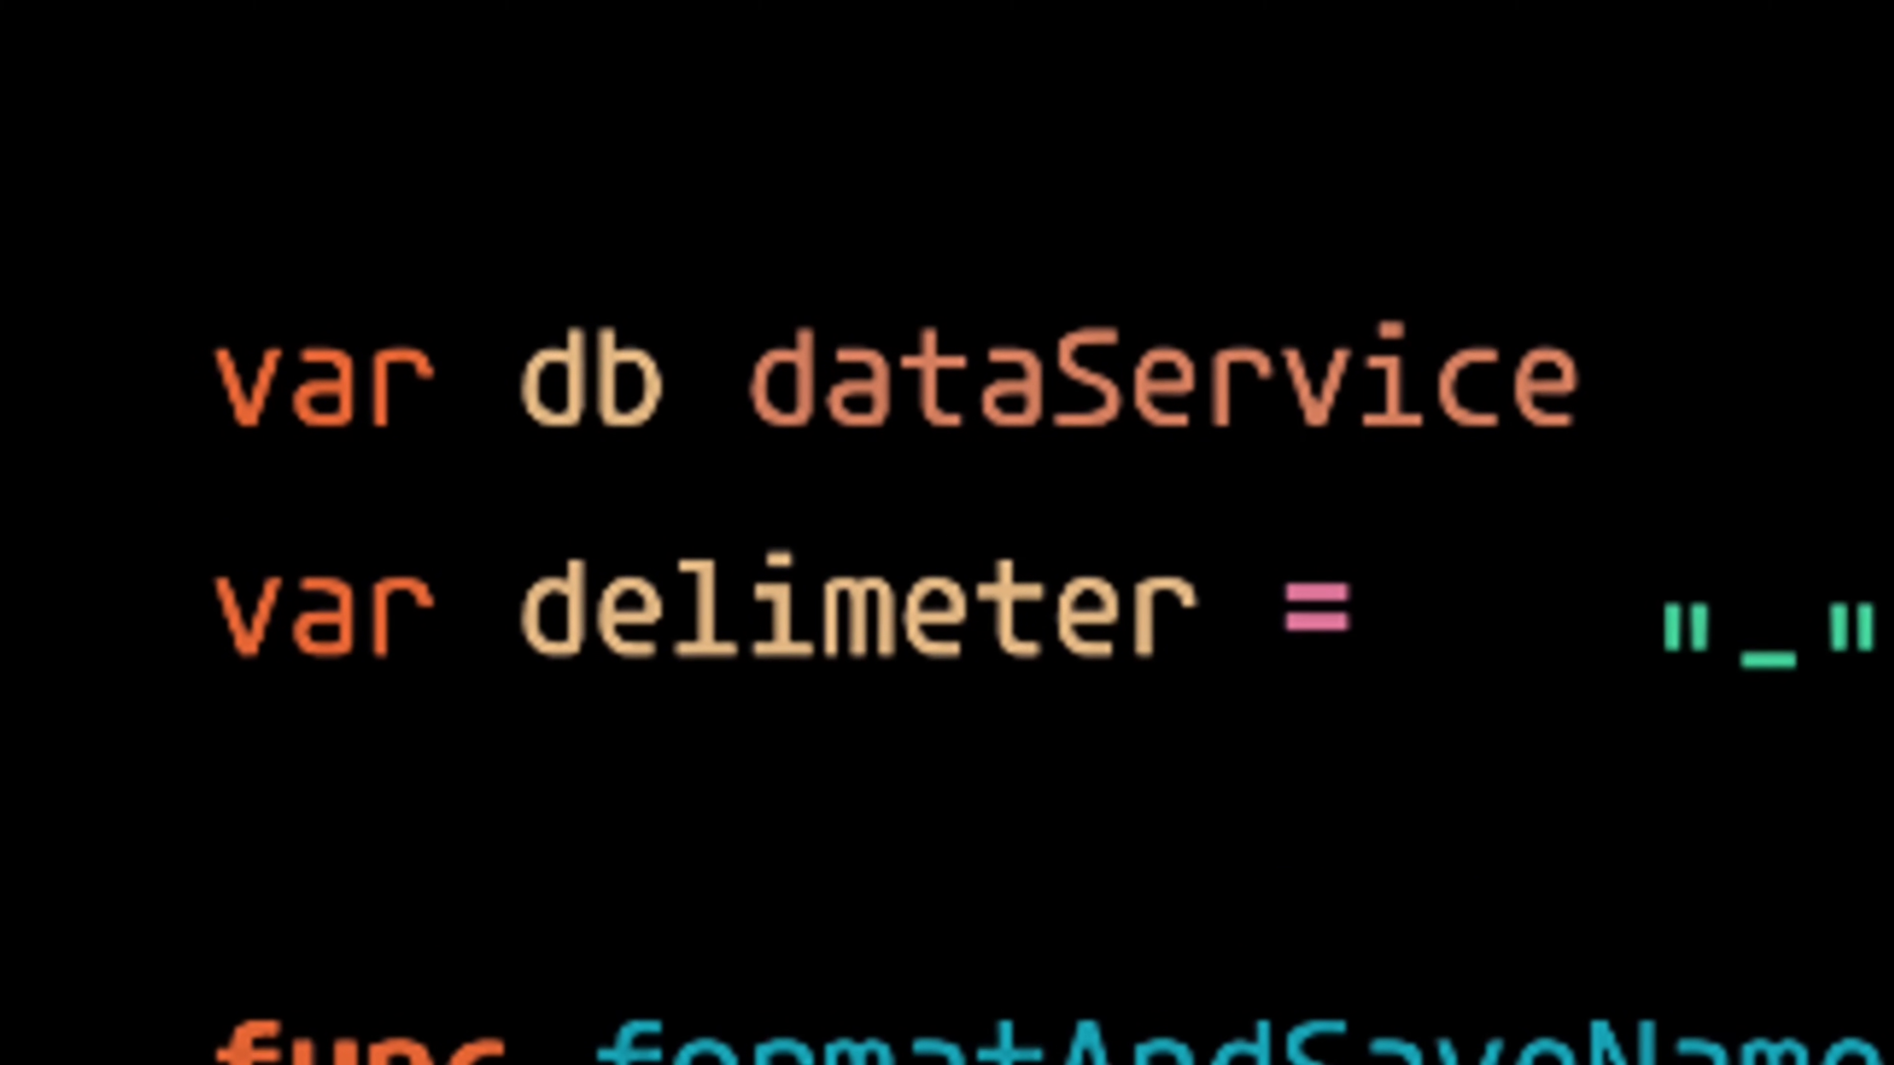